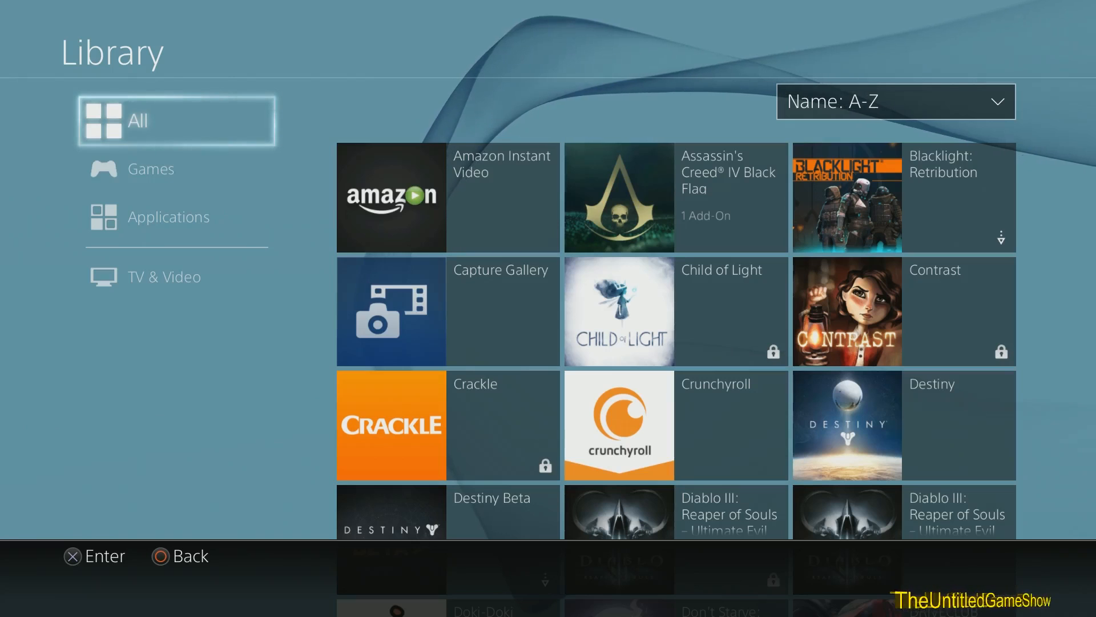
- Browse the Applications and TV & Video categories, ending on the applications-only list
click(169, 217)
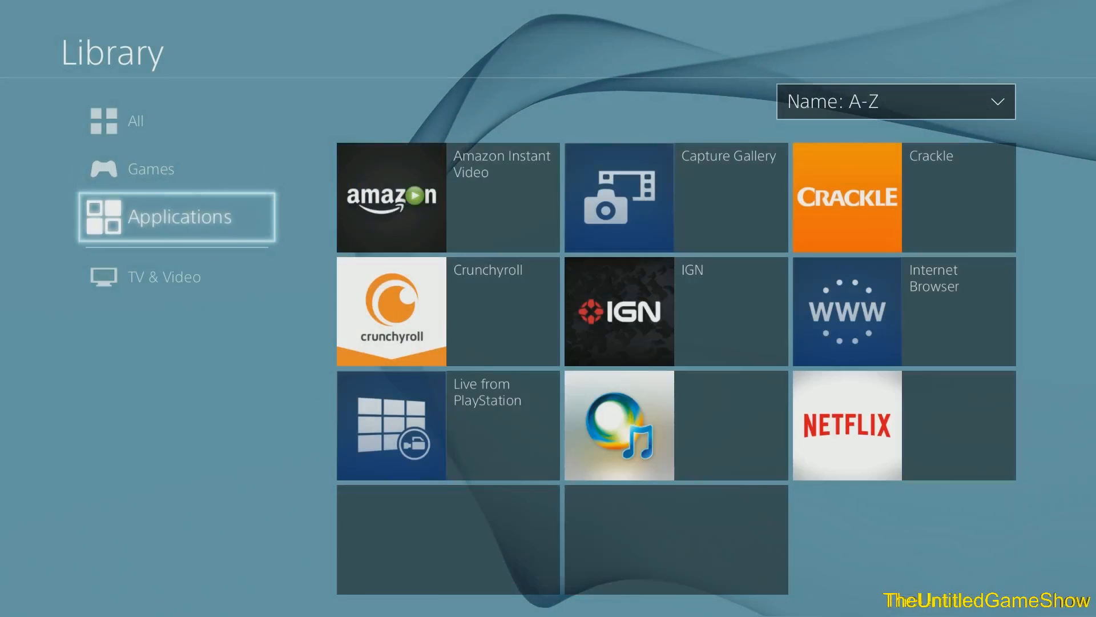
click(173, 275)
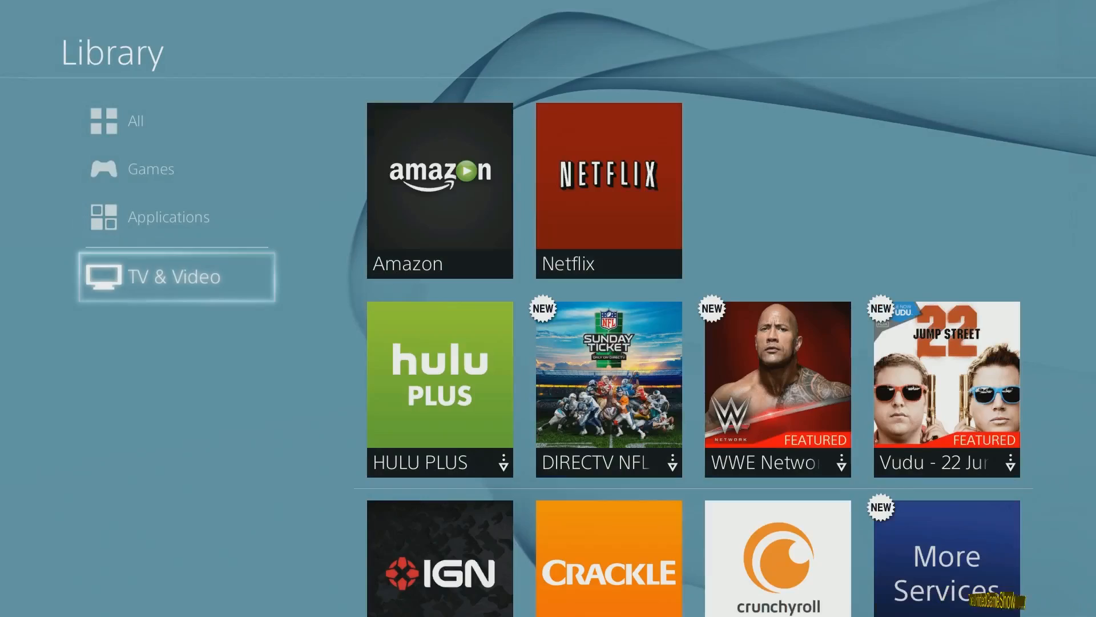
click(176, 215)
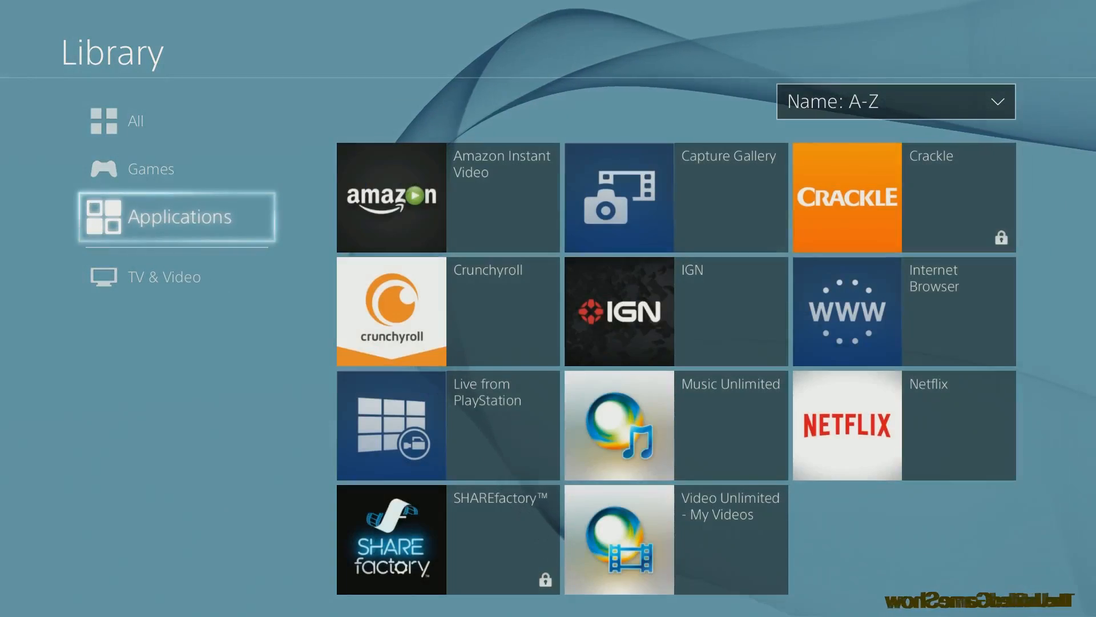
- Show all library items sorted by Install Date, then reopen the sort-order list
click(136, 120)
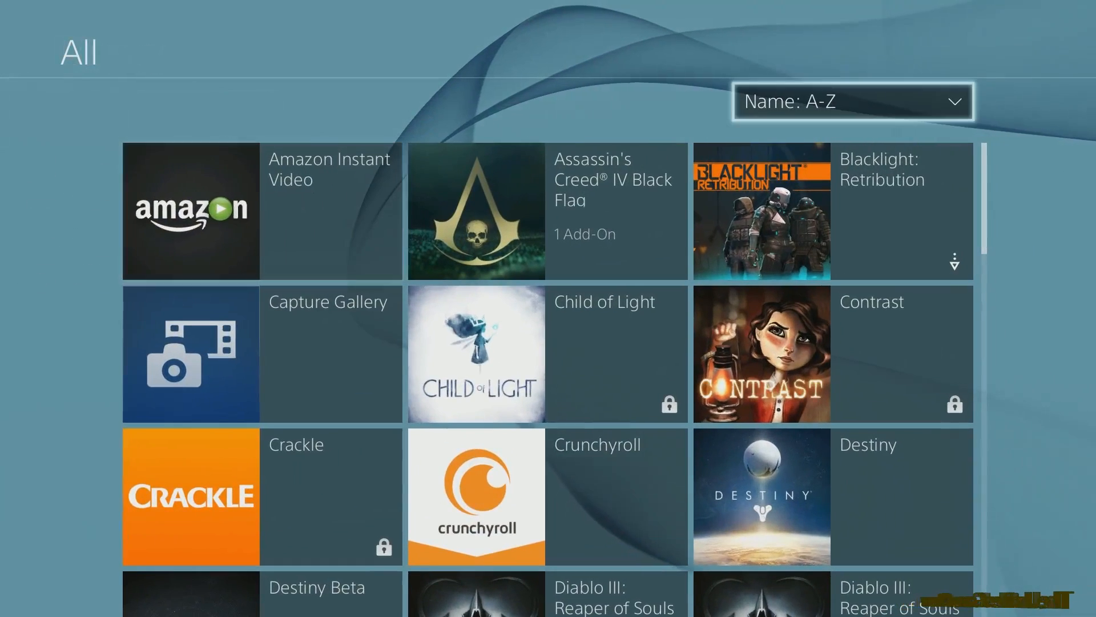
click(852, 102)
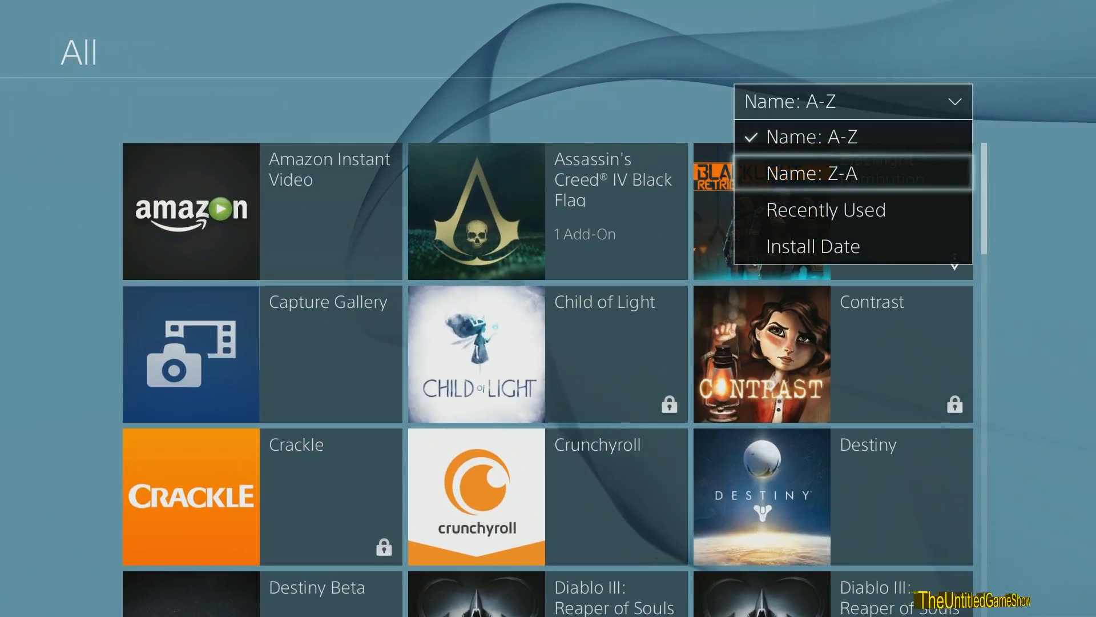
click(813, 246)
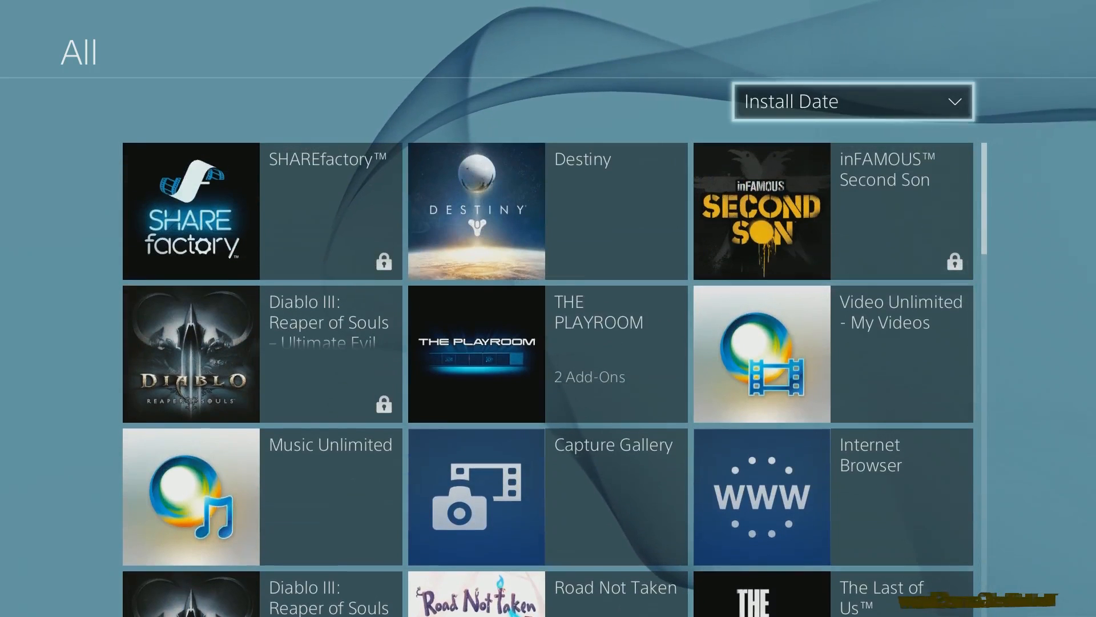
click(852, 101)
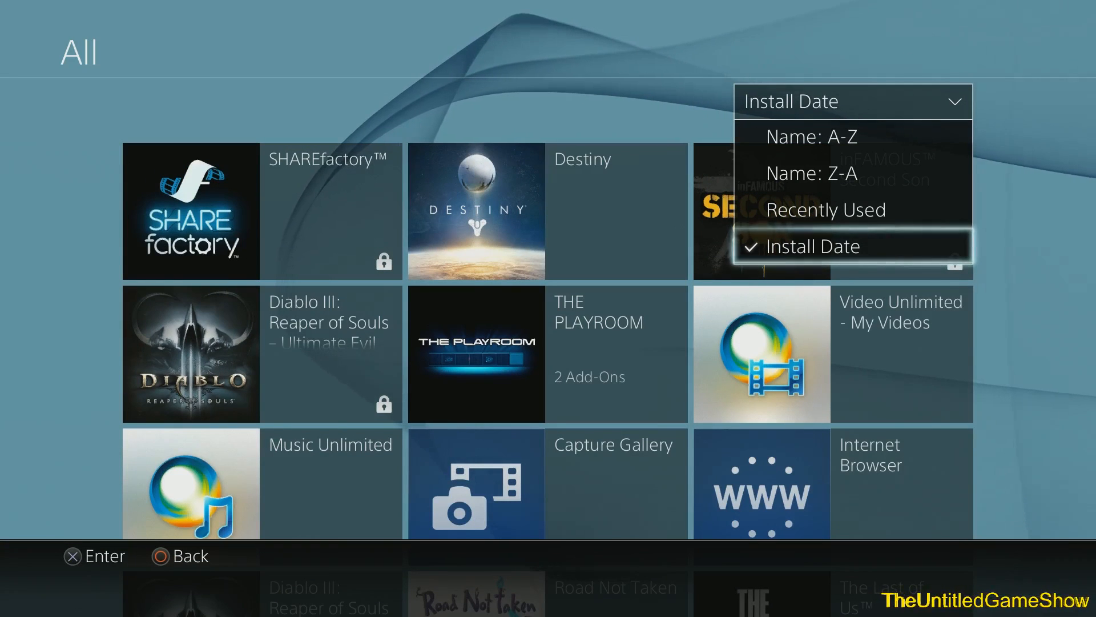
- Sort all items by Recently Used, scroll the grid, then return to the Applications view
click(826, 211)
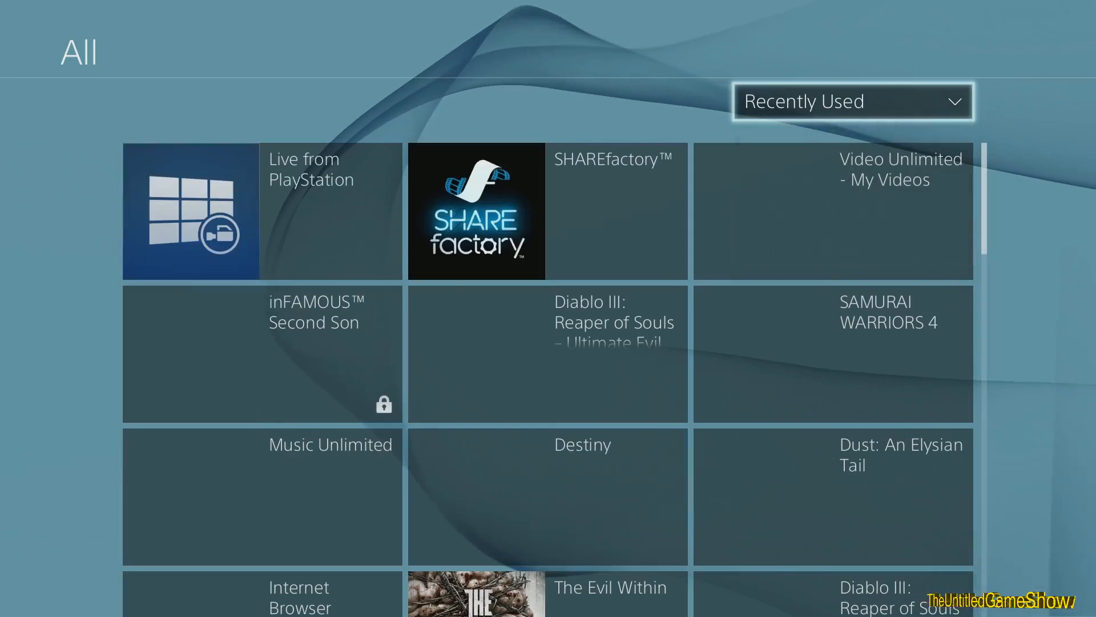
scroll(down, 3)
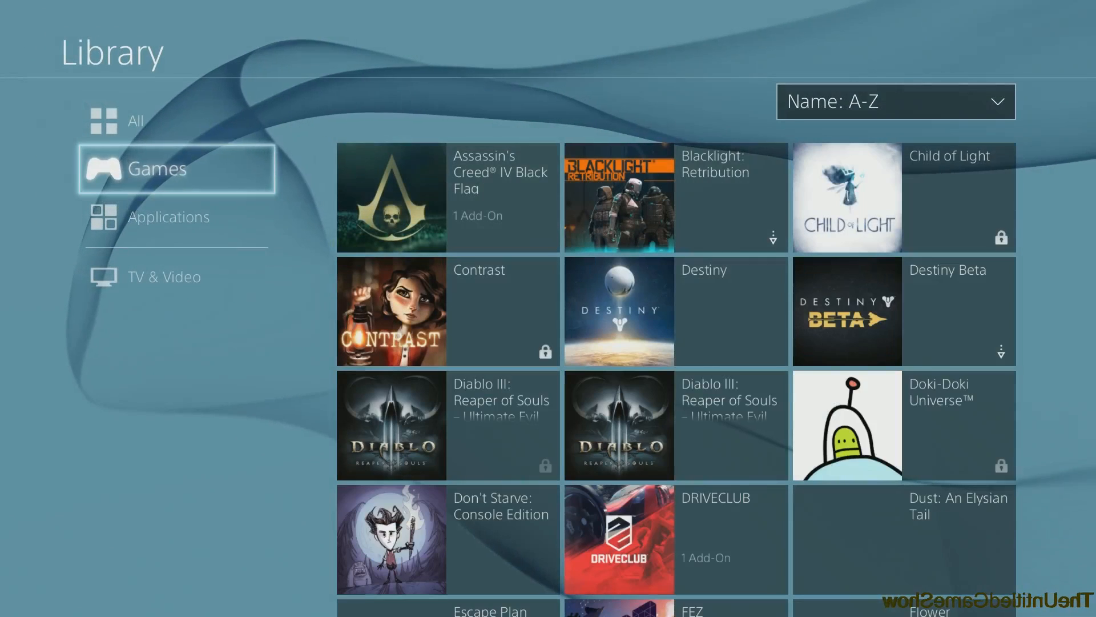
click(168, 217)
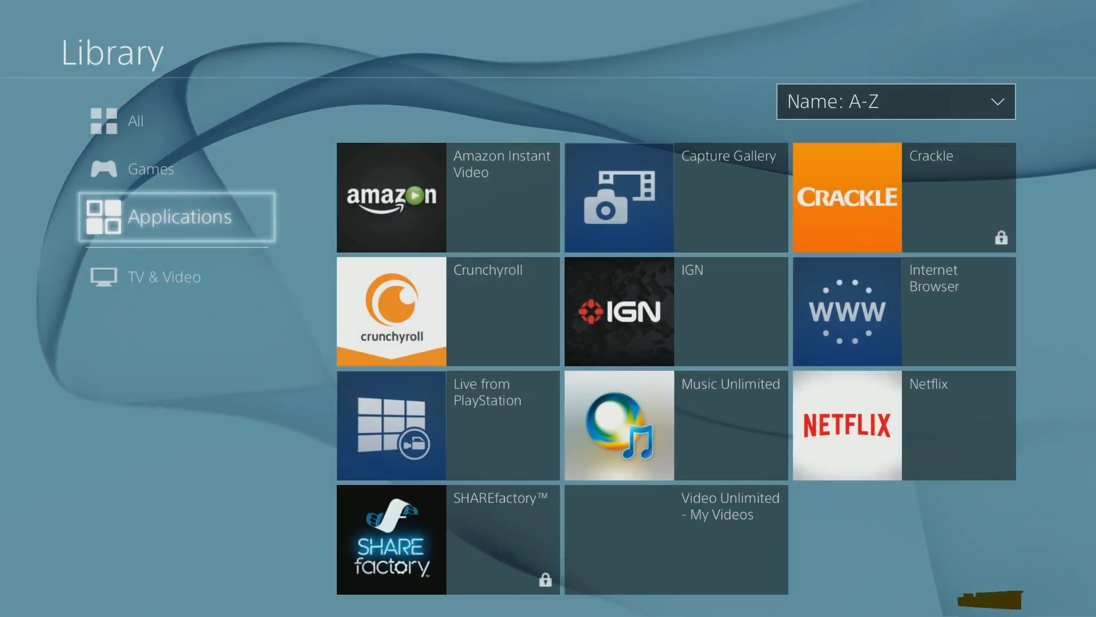